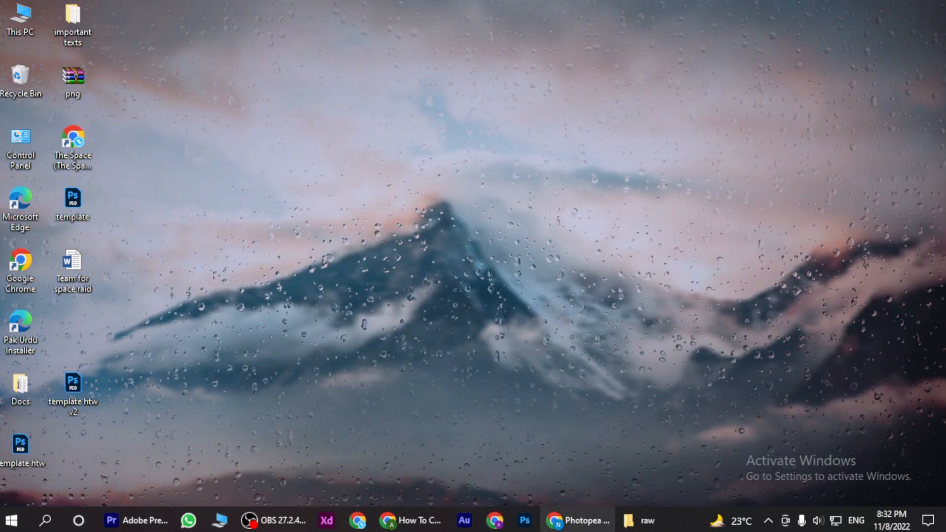
Step: Bring Photopea to the front on the blank white project
{"action": "left_click", "coordinate": [576, 520]}
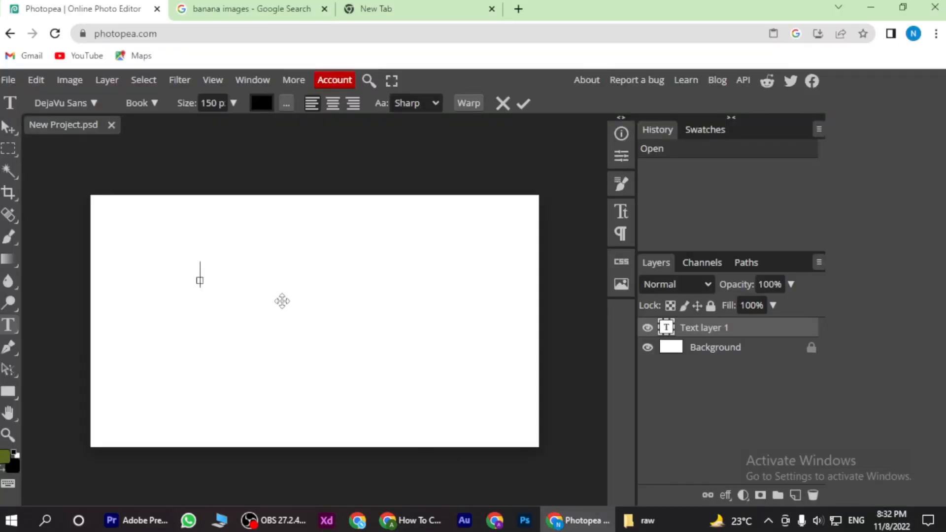
{"action": "mouse_move", "coordinate": [9, 325]}
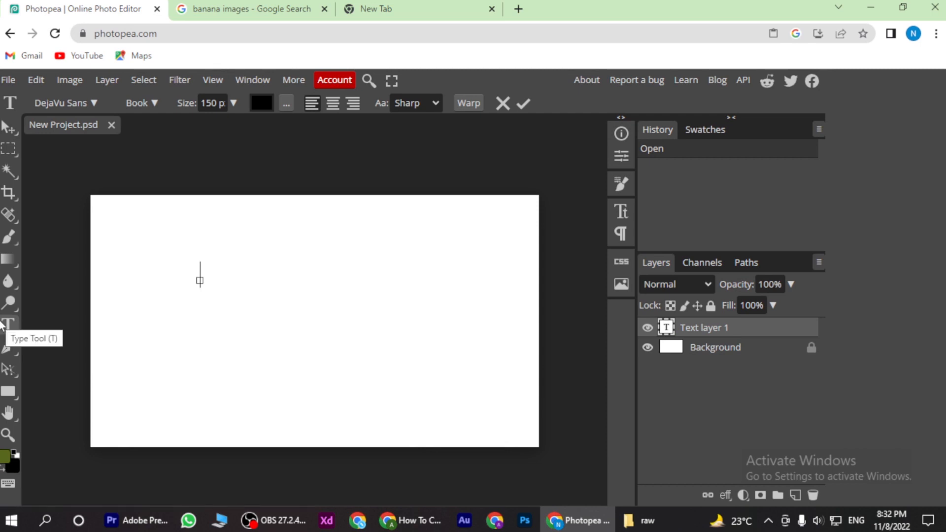
{"action": "mouse_move", "coordinate": [219, 290]}
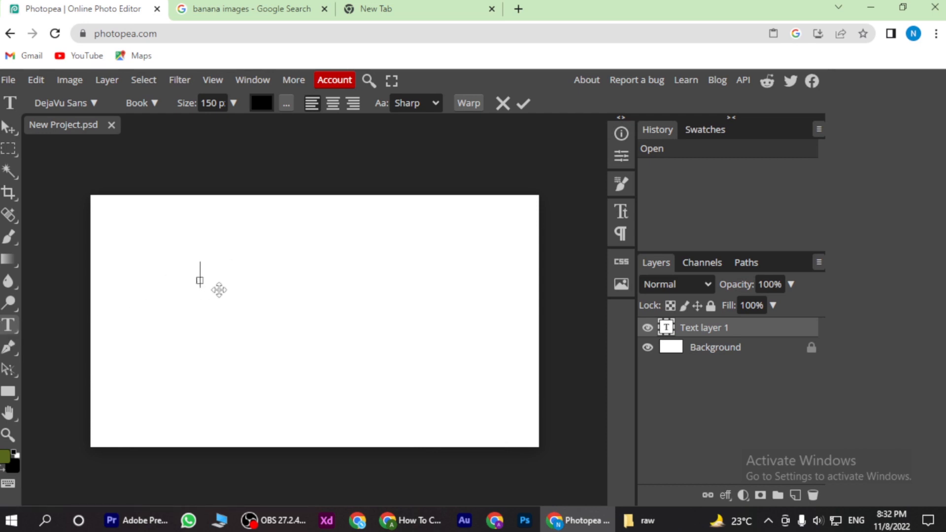
{"action": "mouse_move", "coordinate": [438, 148]}
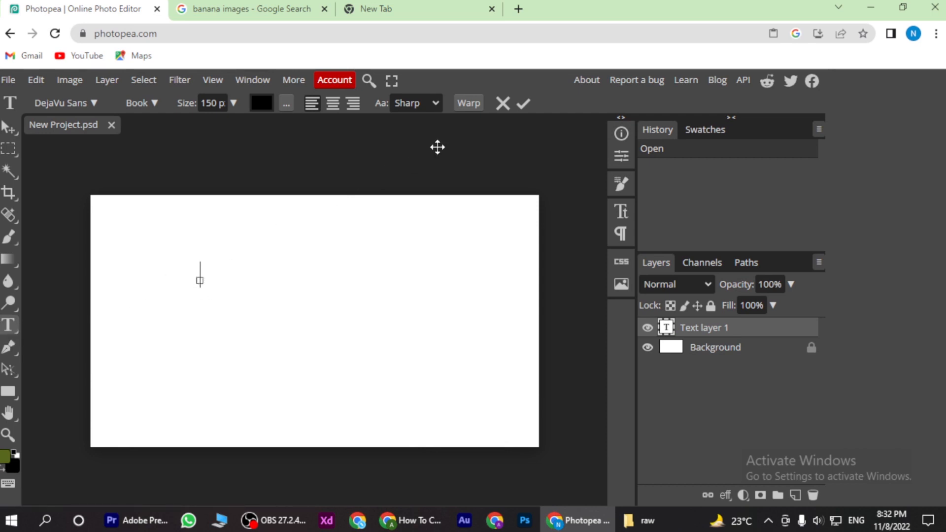
{"action": "mouse_move", "coordinate": [16, 338]}
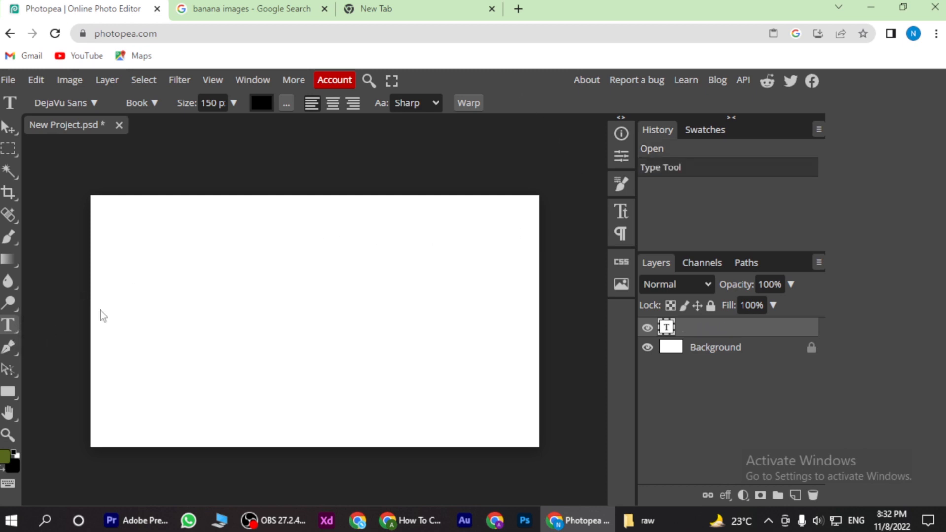
Step: Type 'curve text' on the canvas and commit it as a text layer
{"action": "left_click", "coordinate": [201, 274]}
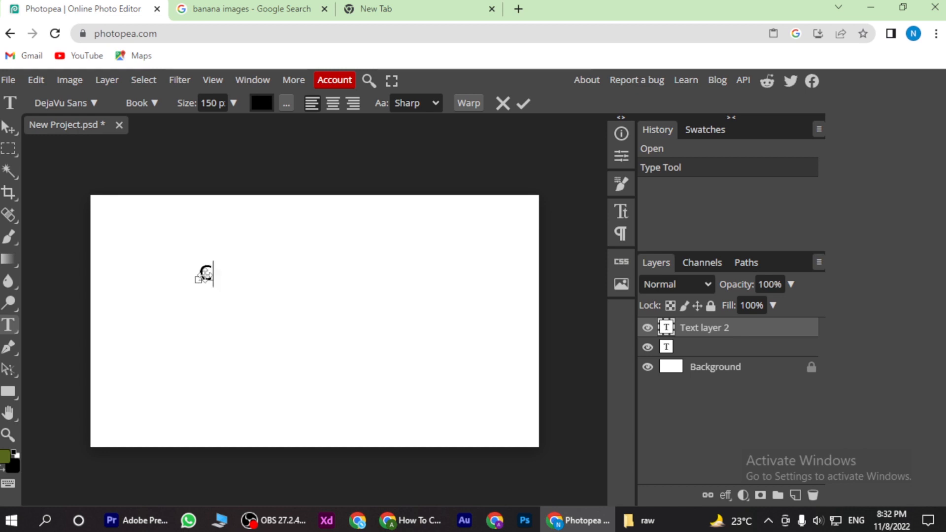
{"action": "type", "text": "curve"}
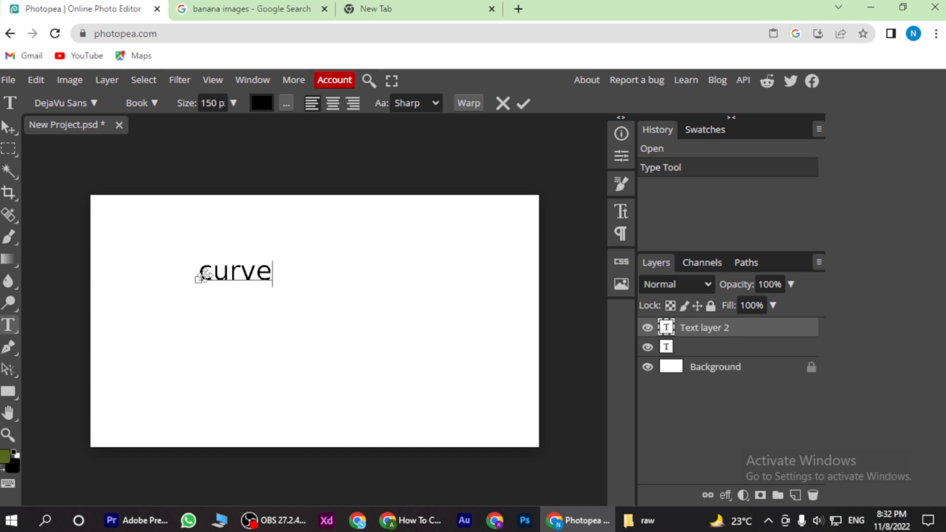
{"action": "type", "text": "te"}
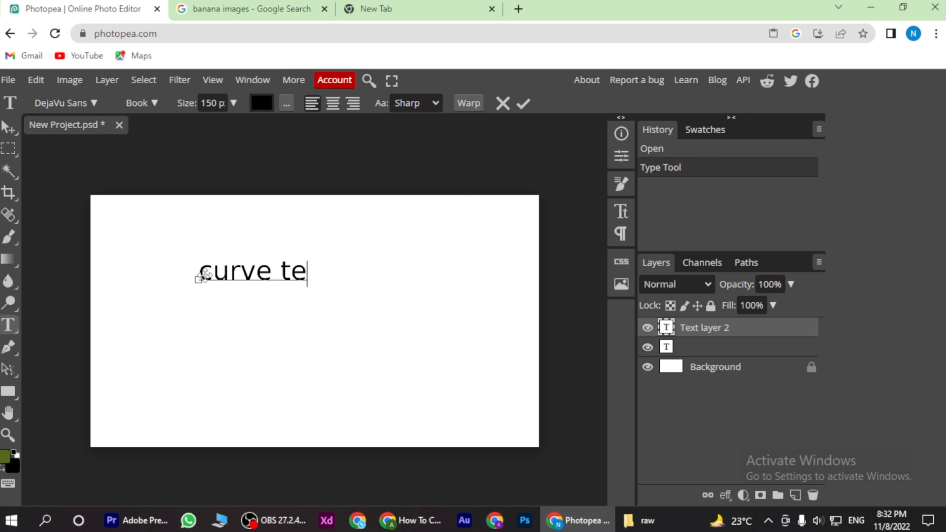
{"action": "type", "text": "xt"}
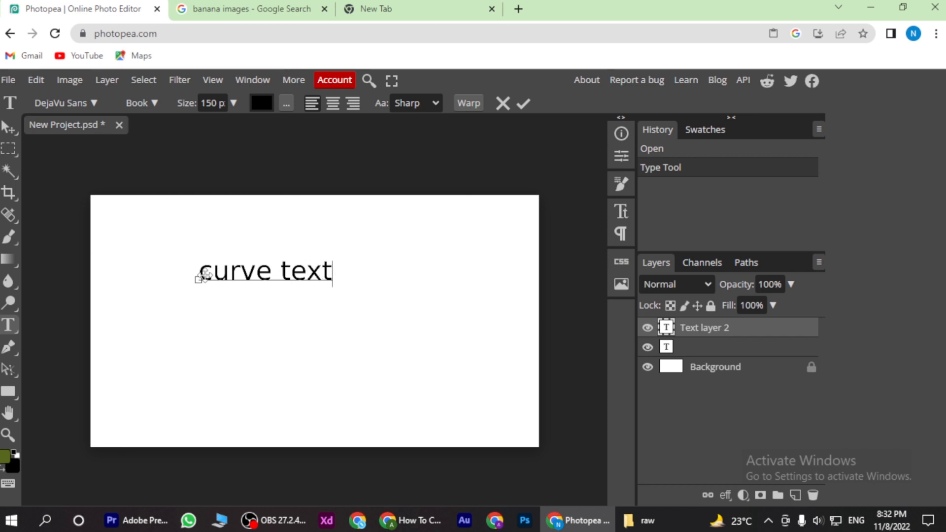
{"action": "left_click", "coordinate": [522, 103]}
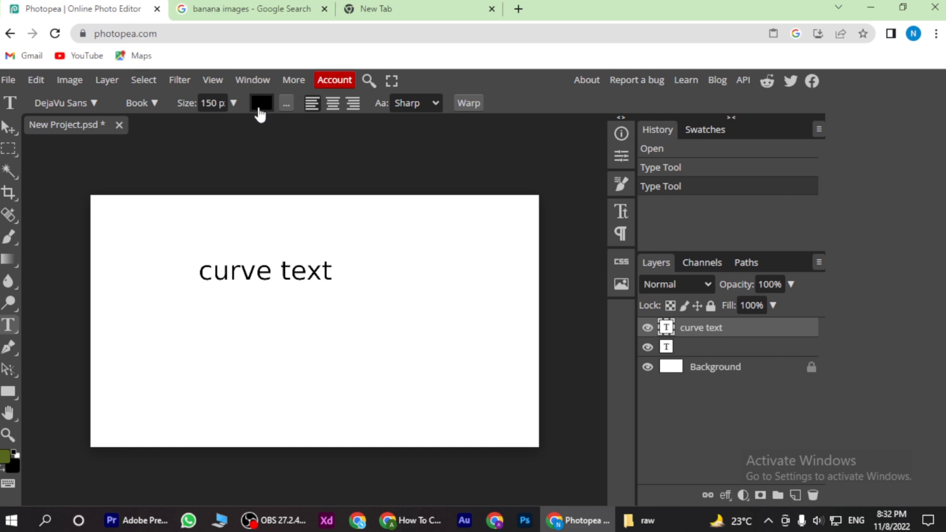
Step: Reopen 'curve text' for editing and bring up its Warp settings
{"action": "left_click", "coordinate": [265, 271]}
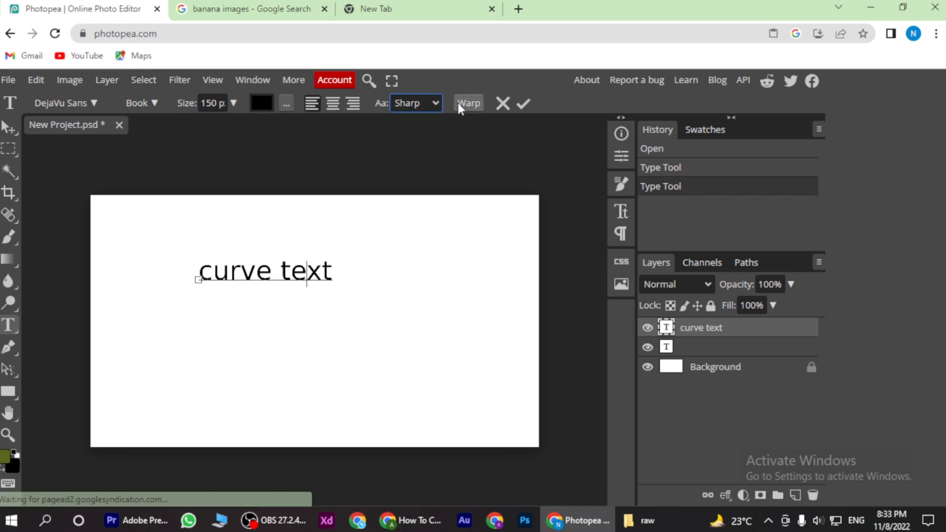
{"action": "left_click", "coordinate": [468, 103]}
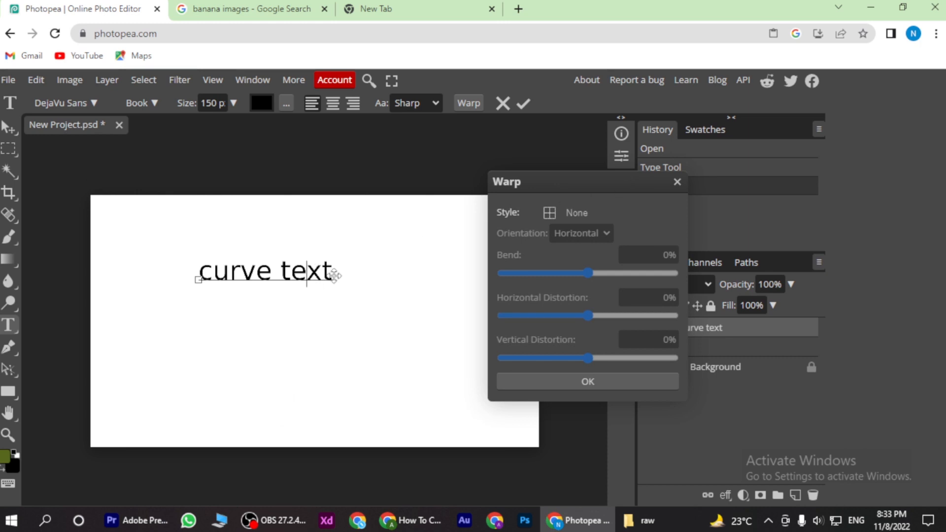
{"action": "mouse_move", "coordinate": [574, 283]}
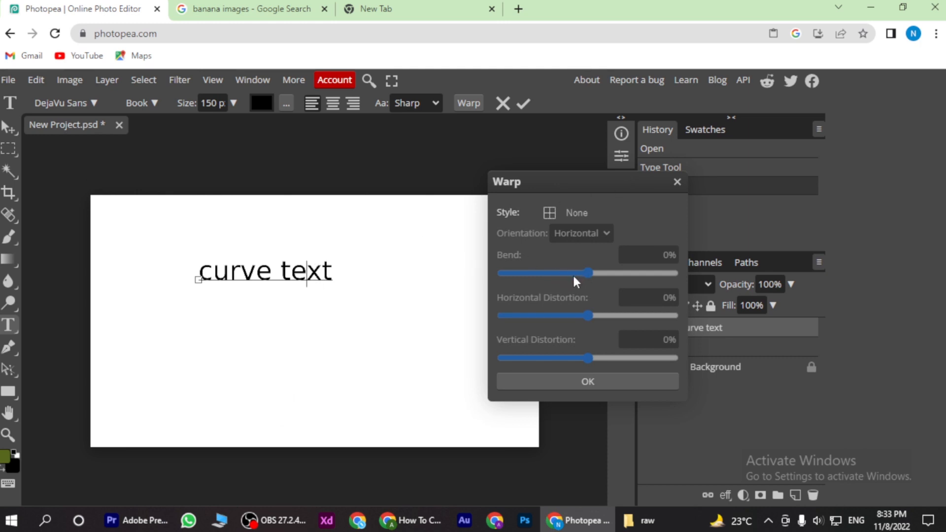
Step: Preview the Arc, Arc Lower and Arch warp styles on the text
{"action": "left_click", "coordinate": [576, 213]}
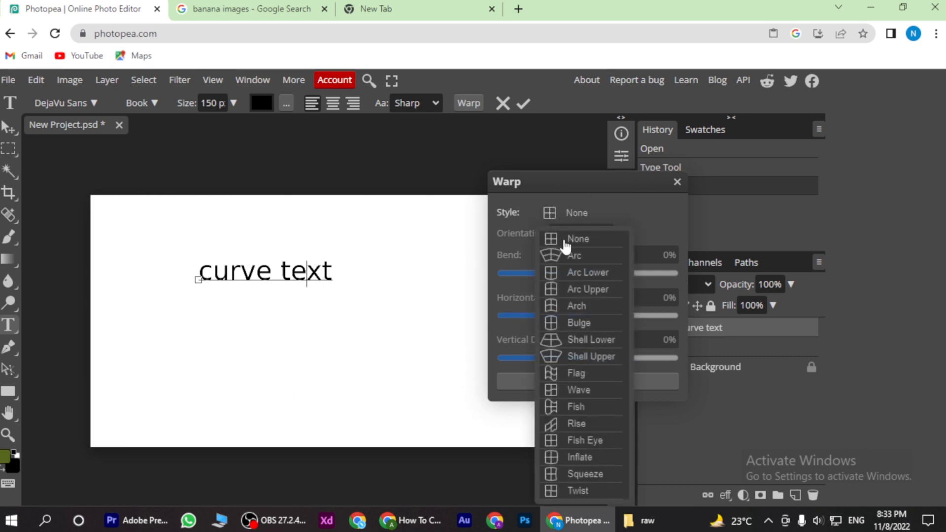
{"action": "mouse_move", "coordinate": [578, 241]}
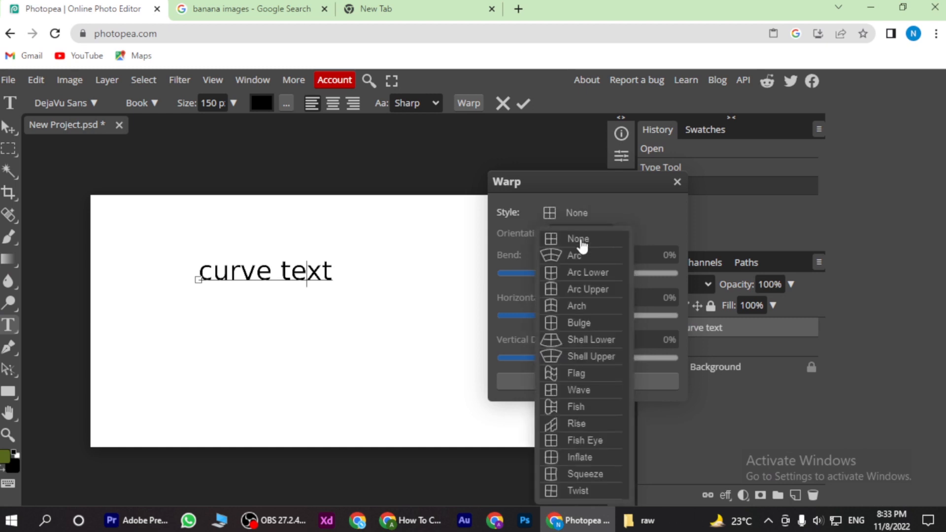
{"action": "left_click", "coordinate": [573, 255]}
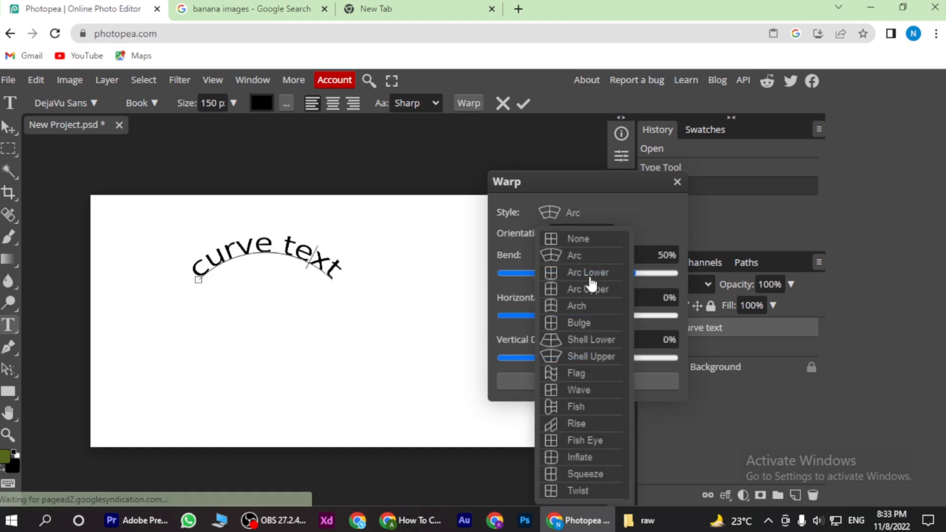
{"action": "left_click", "coordinate": [587, 272]}
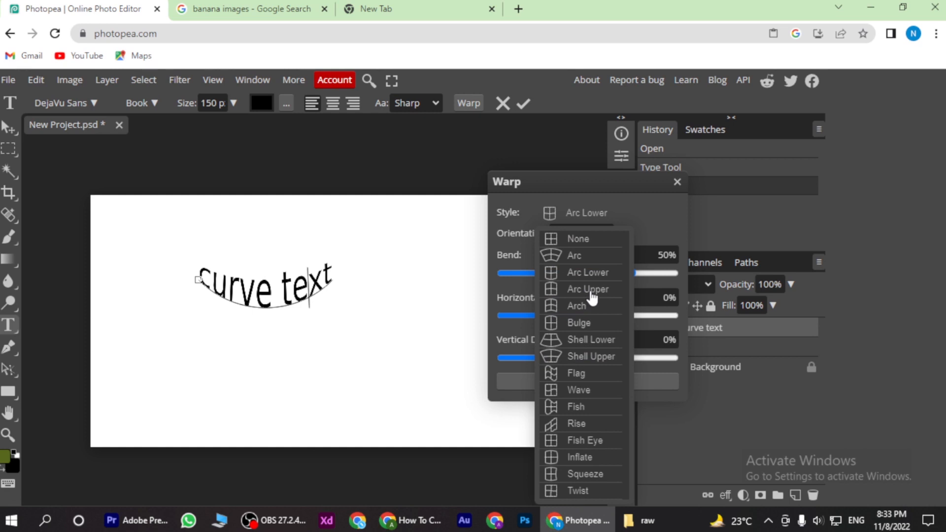
{"action": "left_click", "coordinate": [577, 306]}
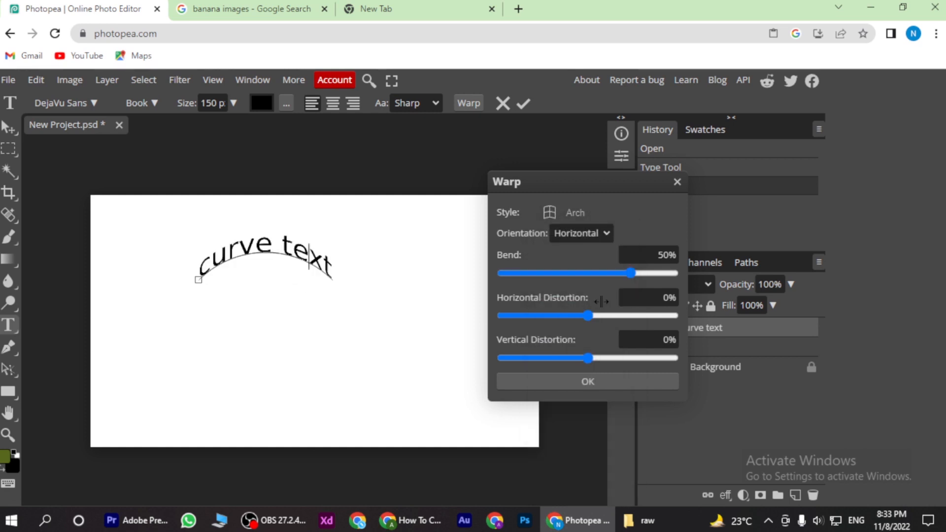
Step: Reset the warp style to None and close the Warp dialog
{"action": "left_click", "coordinate": [580, 213]}
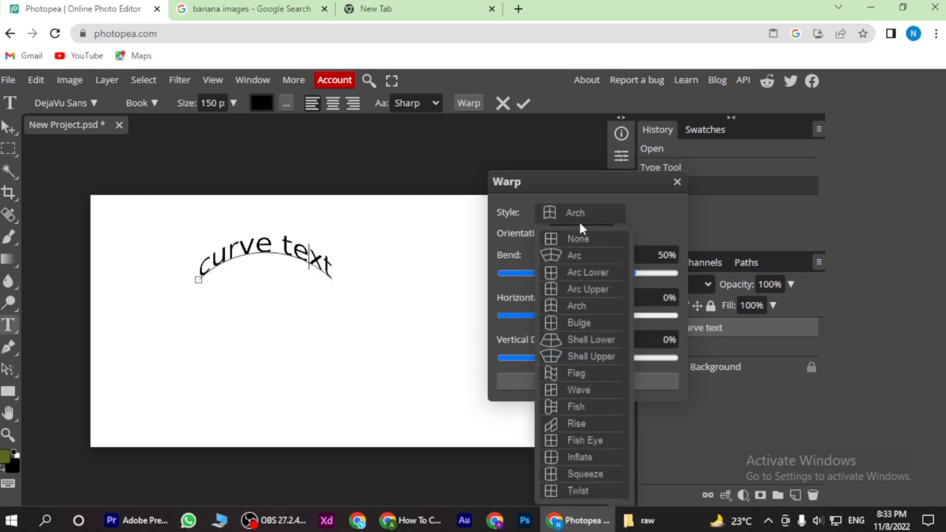
{"action": "left_click", "coordinate": [578, 239]}
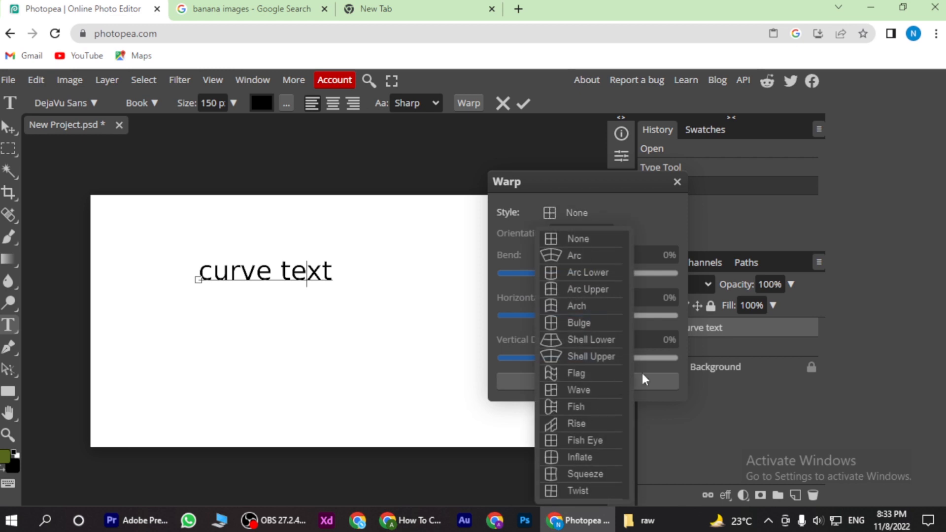
{"action": "left_click", "coordinate": [576, 239]}
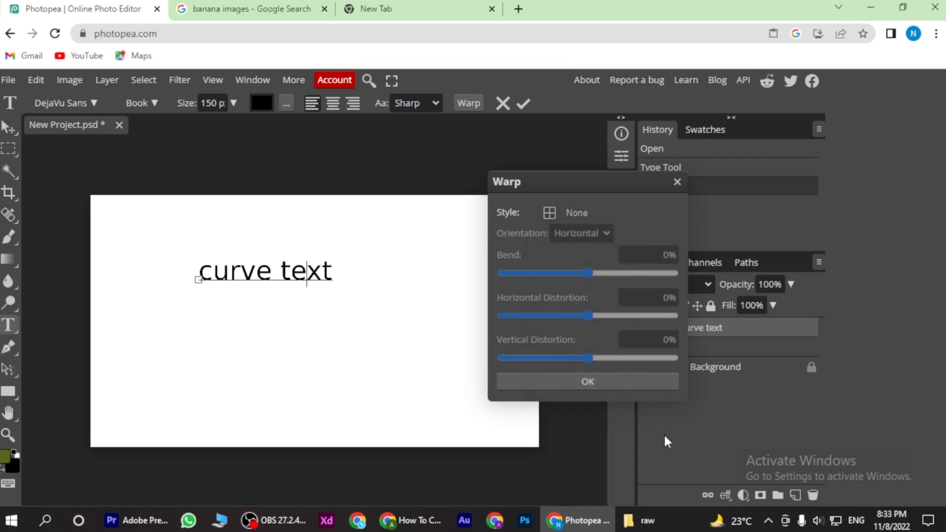
{"action": "left_click", "coordinate": [587, 381]}
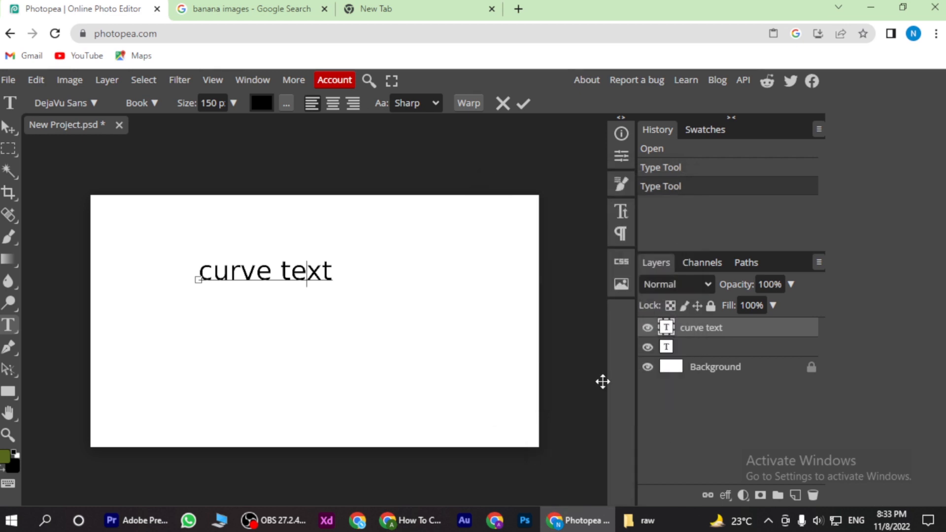
Step: Apply the Arc warp style to 'curve text'
{"action": "left_click", "coordinate": [564, 213]}
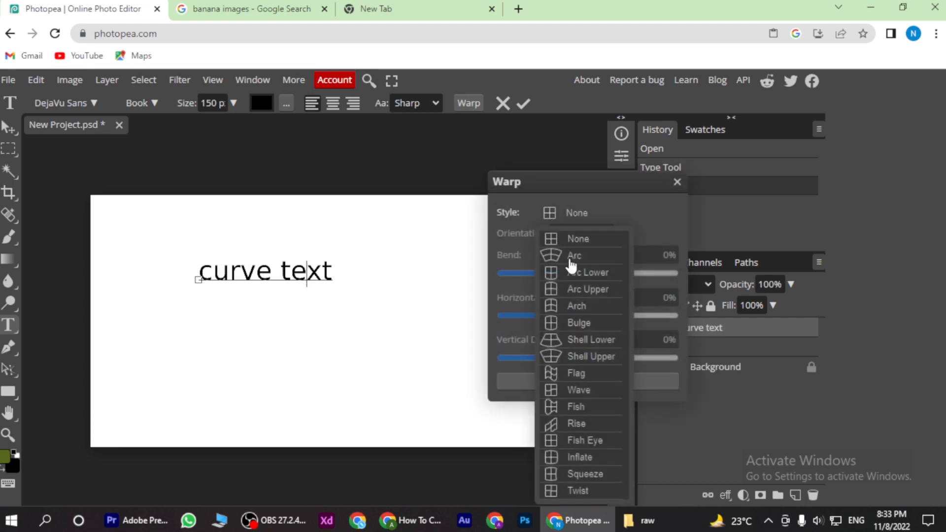
{"action": "left_click", "coordinate": [574, 255]}
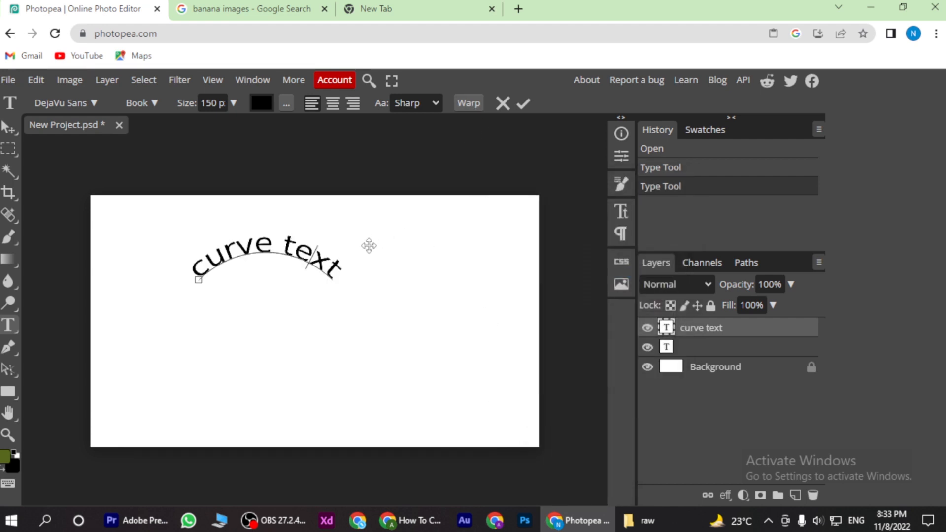